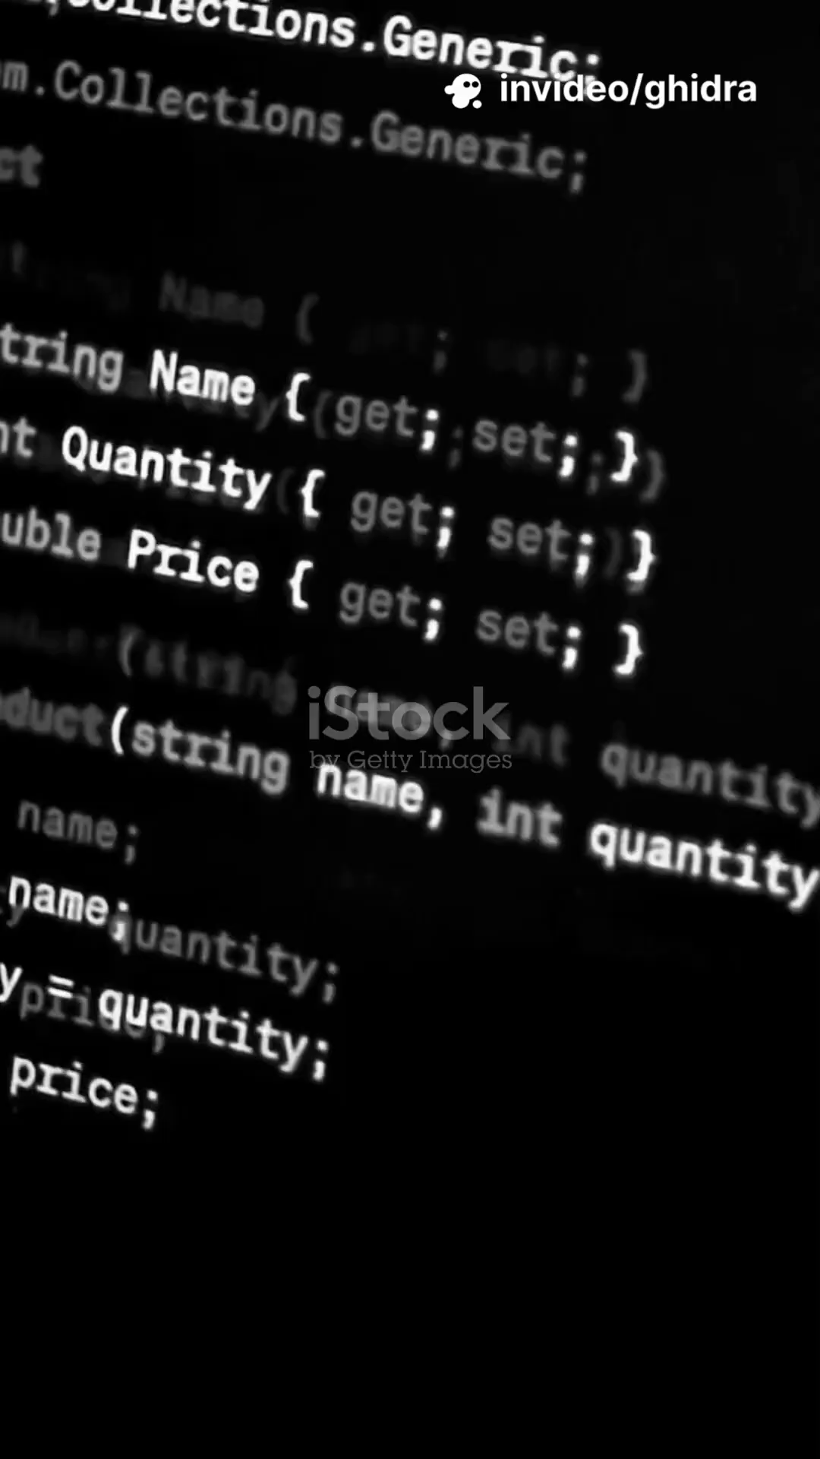
scroll(down, 3)
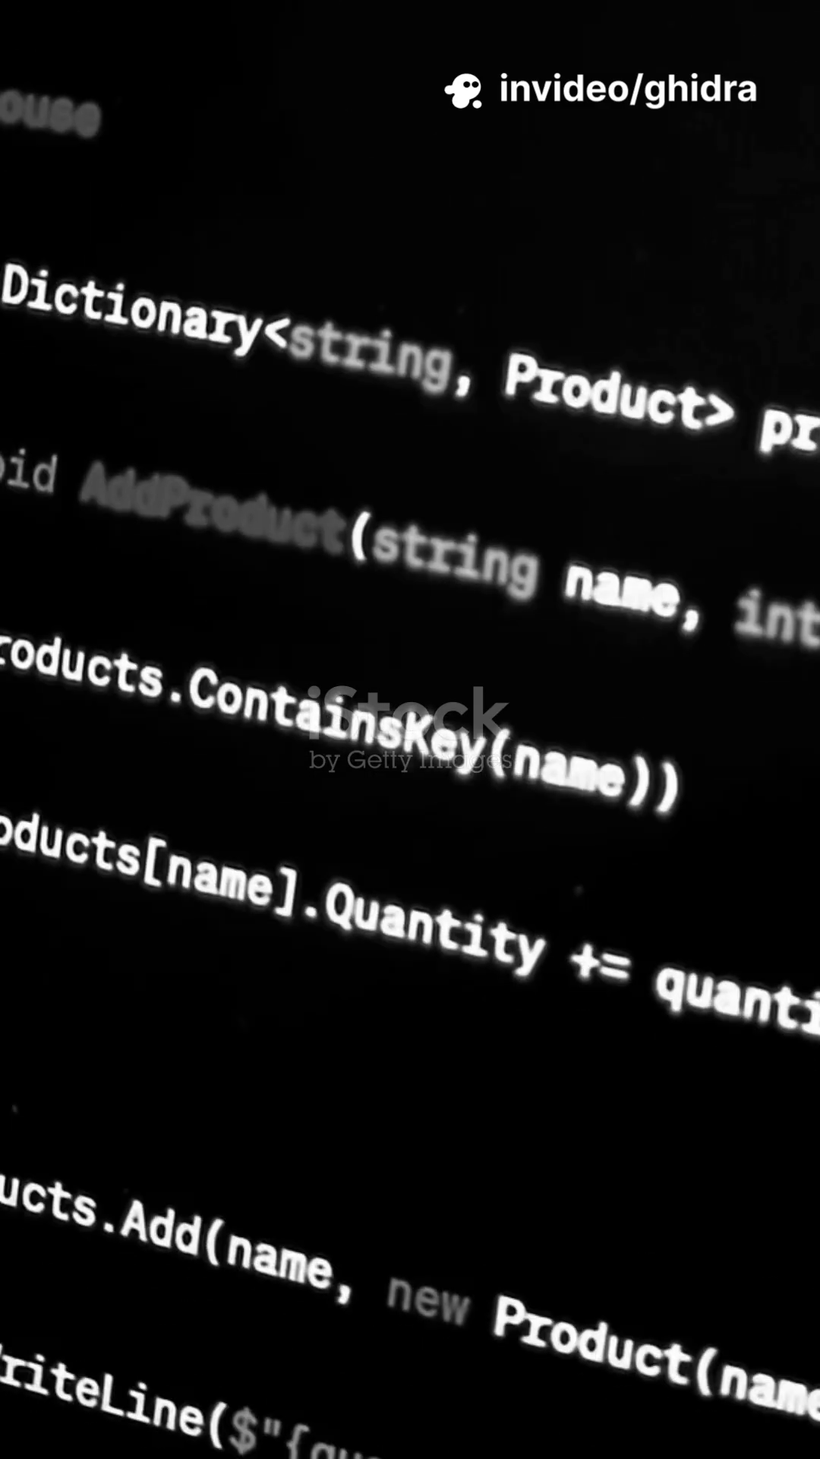